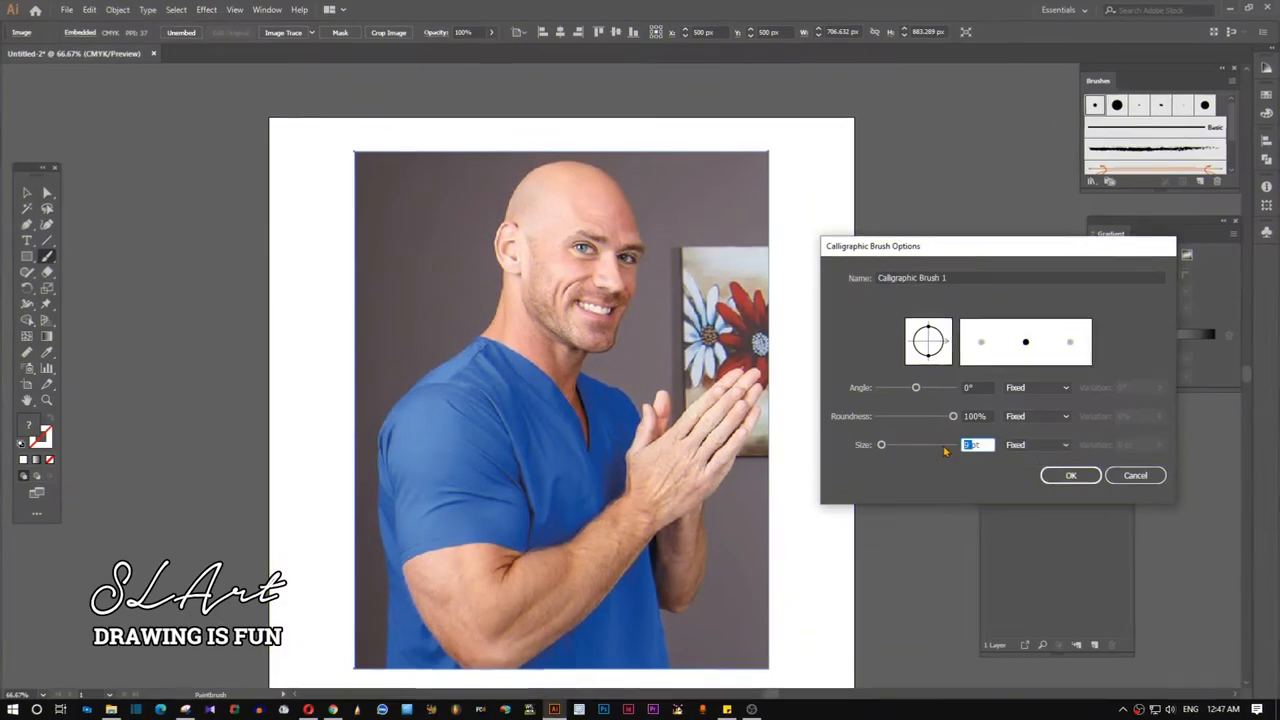
- Begin tracing the bald head outline with the Calligraphic brush over the dimmed photo
{"action": "left_click", "coordinate": [1070, 476]}
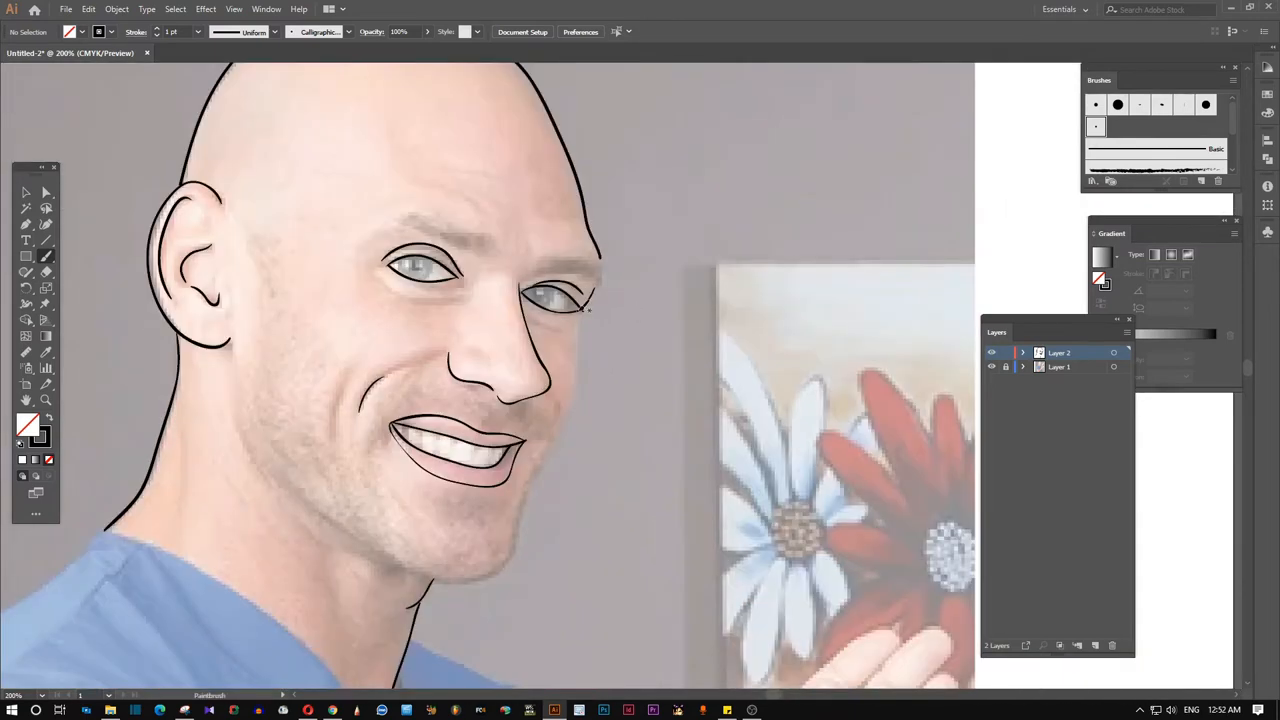
- Scroll down to reach the sleeve and arm area for tracing
{"action": "scroll", "scroll_direction": "down", "scroll_amount": 3}
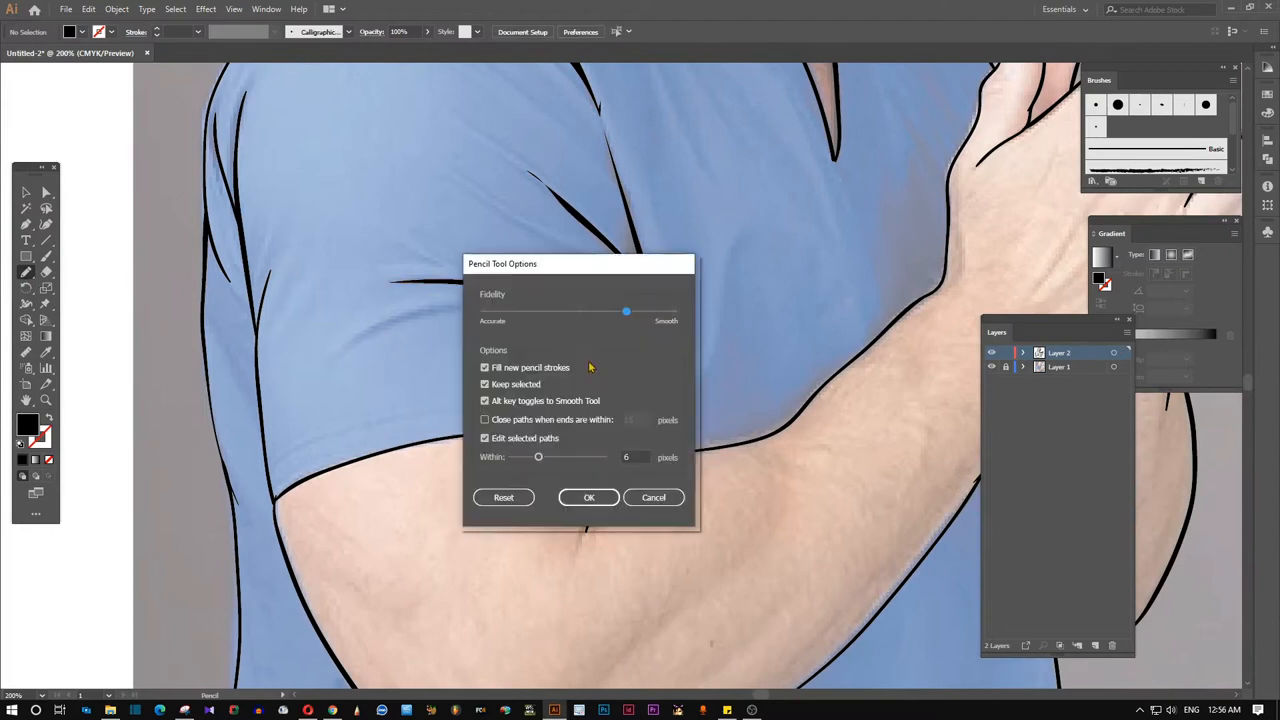
- Continue the Pencil line art on the figure's body
{"action": "left_click", "coordinate": [588, 496]}
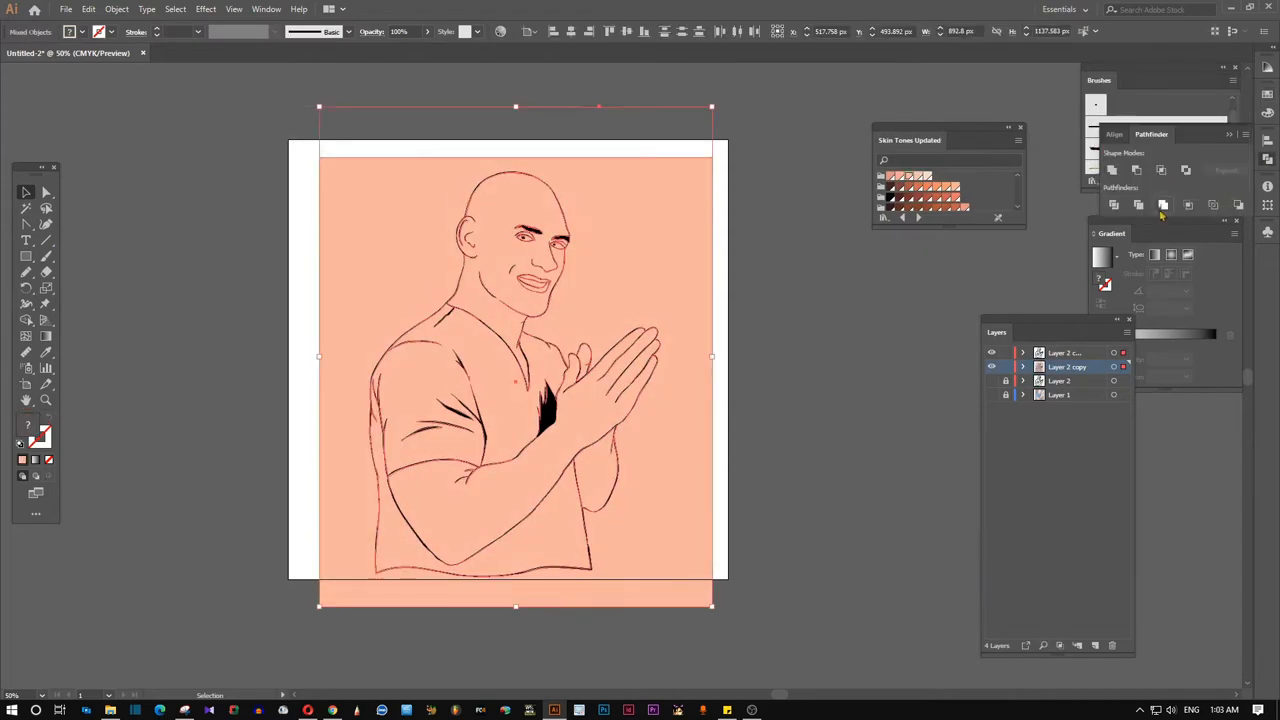
{"action": "left_click", "coordinate": [1112, 644]}
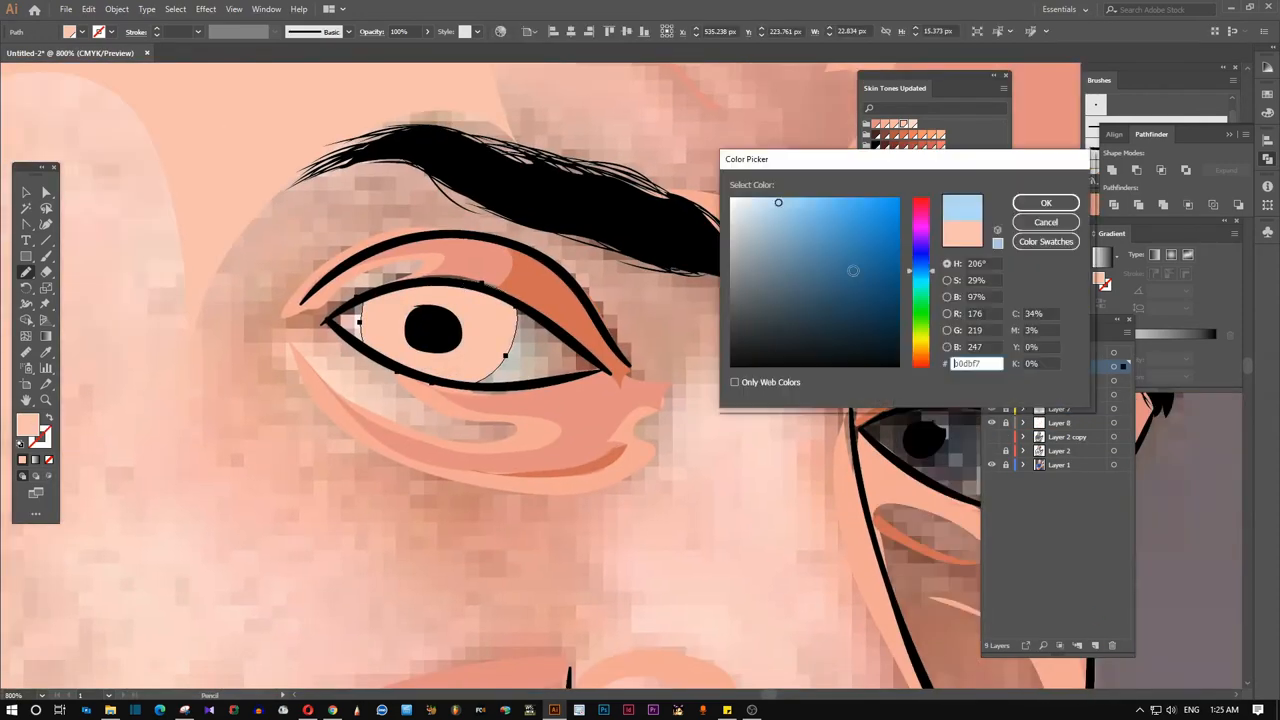
- Draw the rust-orange background rectangle covering the artboard with the Rectangle tool
{"action": "left_click", "coordinate": [1044, 202]}
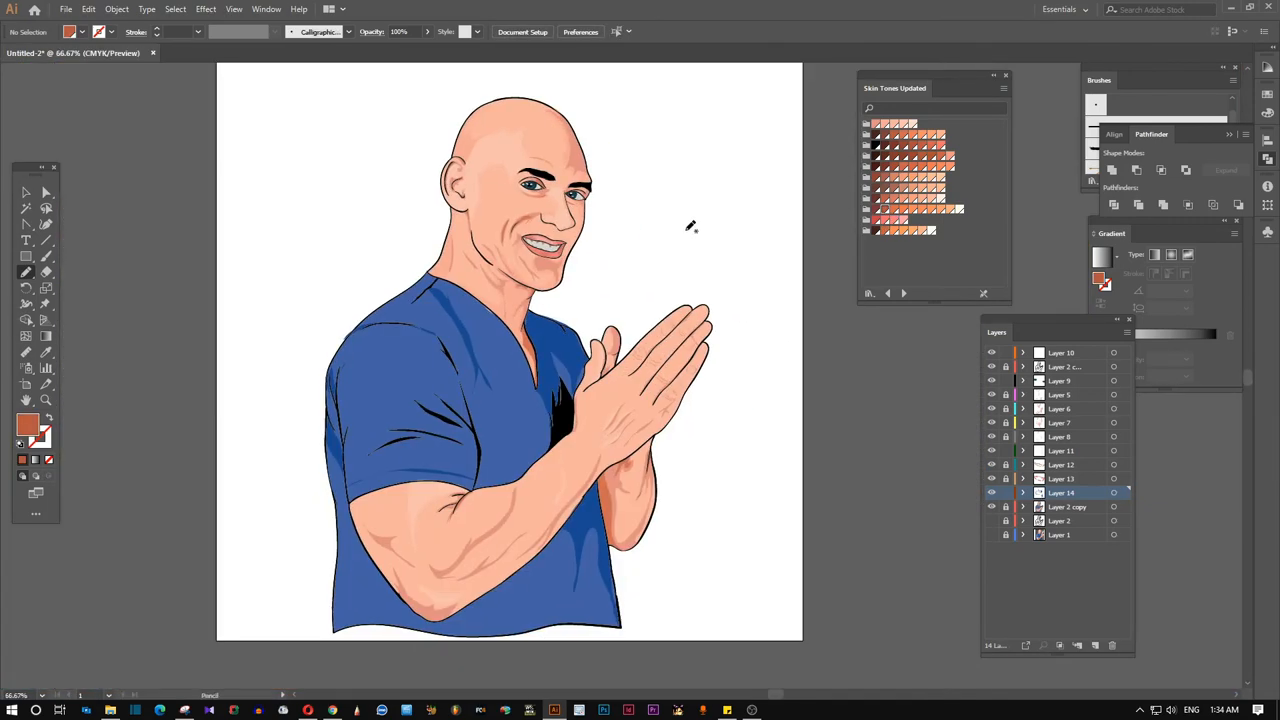
{"action": "left_click_drag", "start_coordinate": [348, 132], "coordinate": [794, 578]}
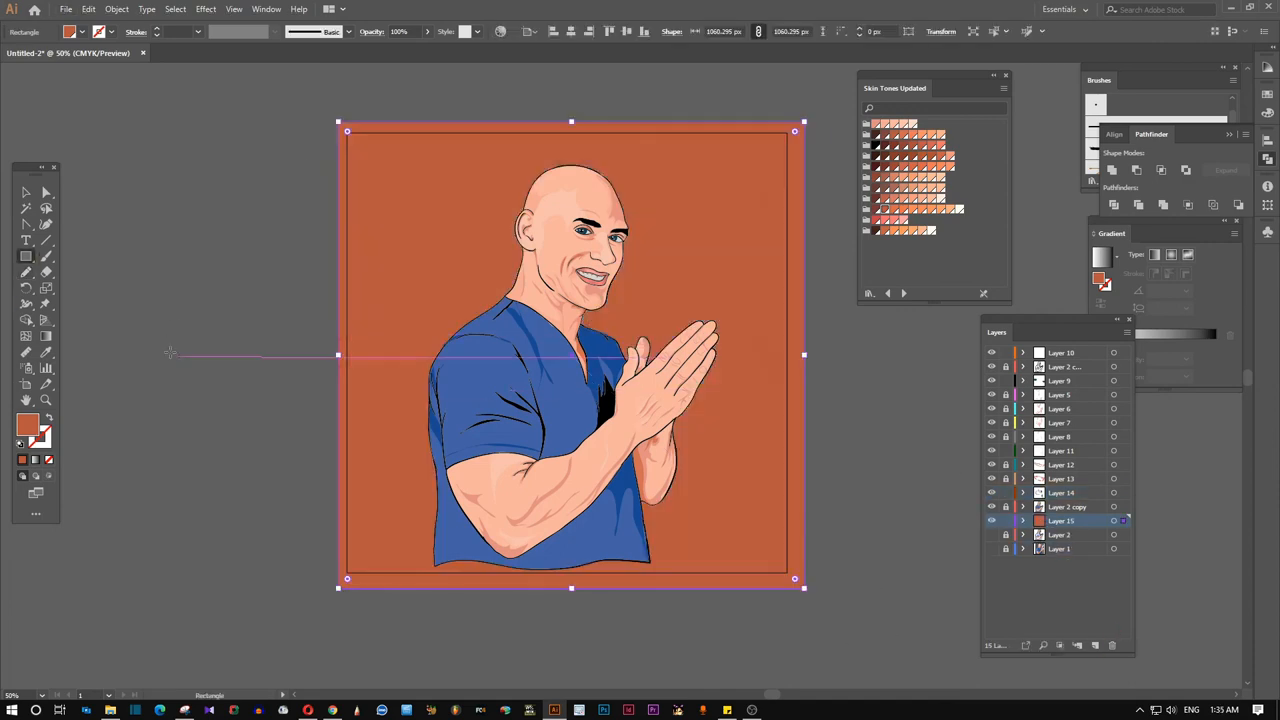